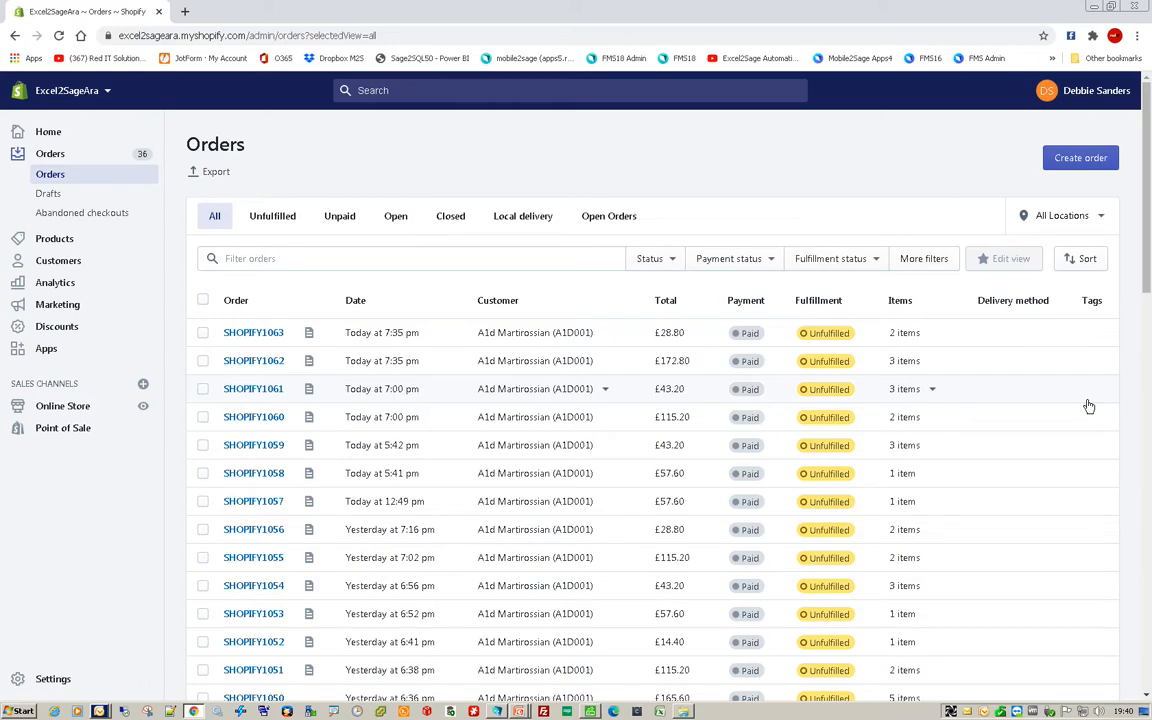
mouse_move(647, 357)
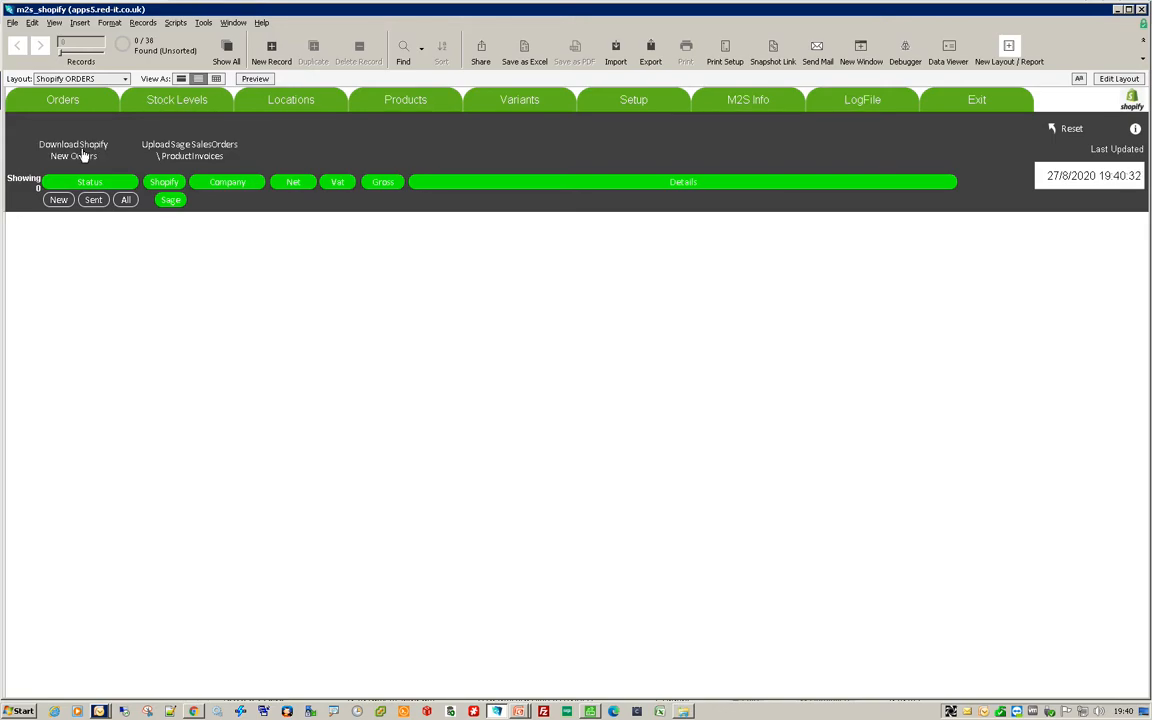
Step: Download the new Shopify orders 1063 and 1062 for A1D001 LIMITED
left_click(58, 199)
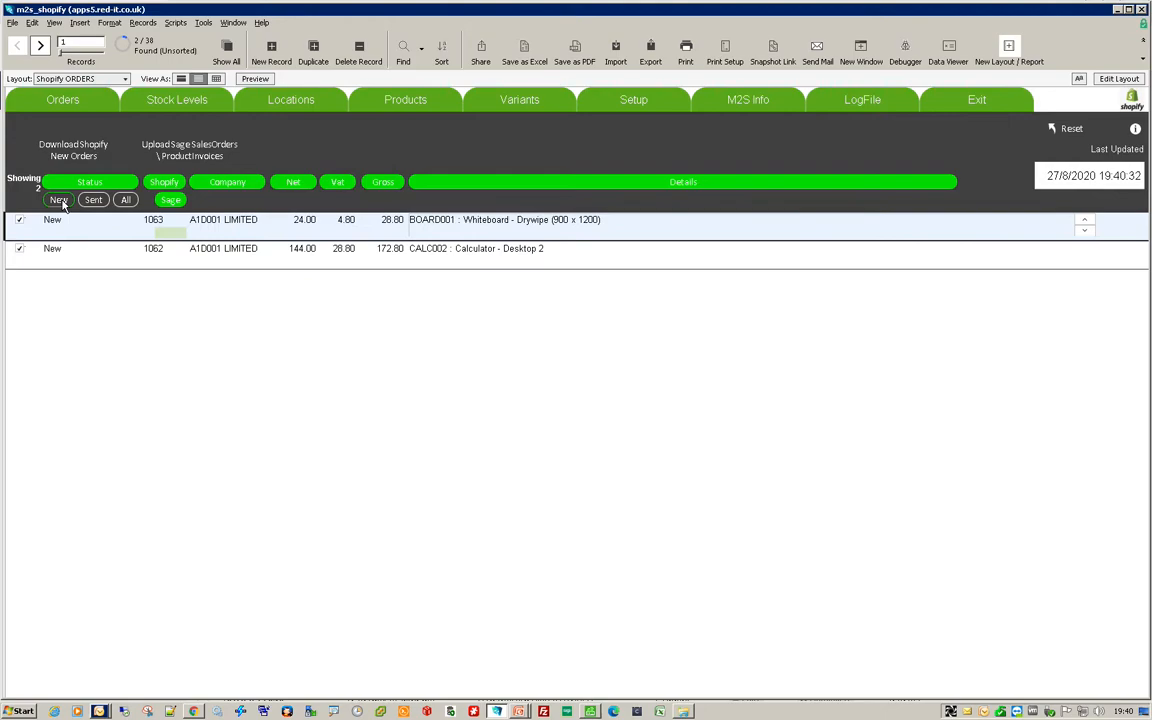
mouse_move(158, 276)
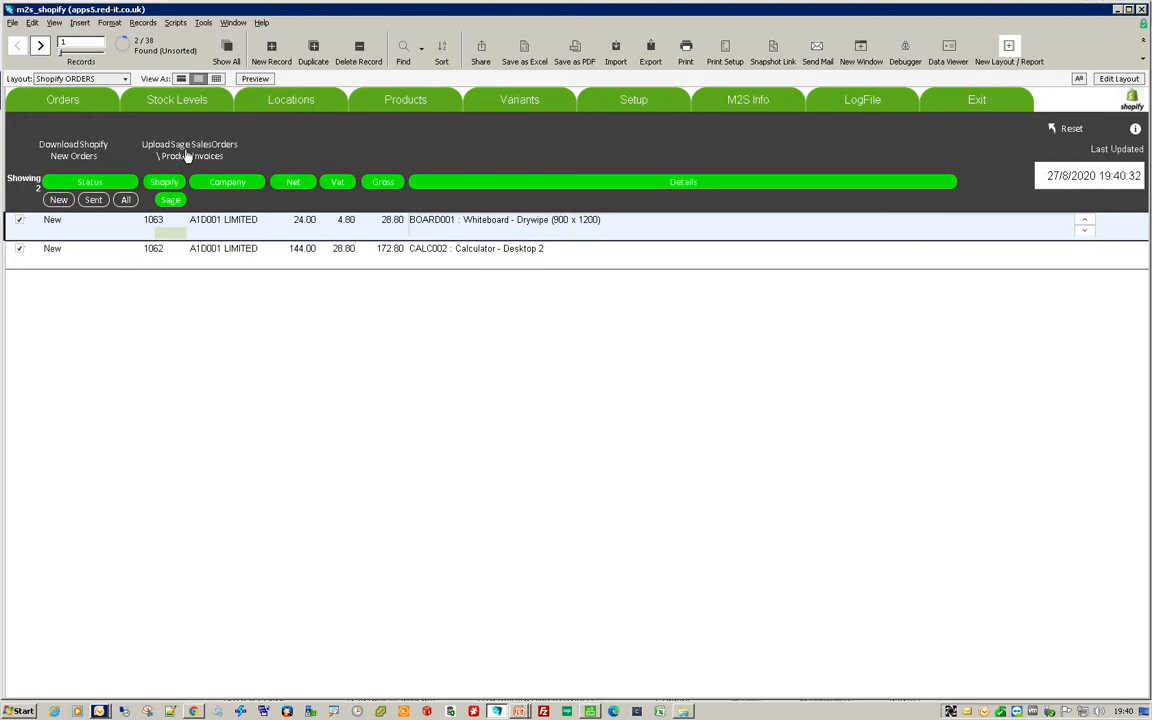
mouse_move(424, 451)
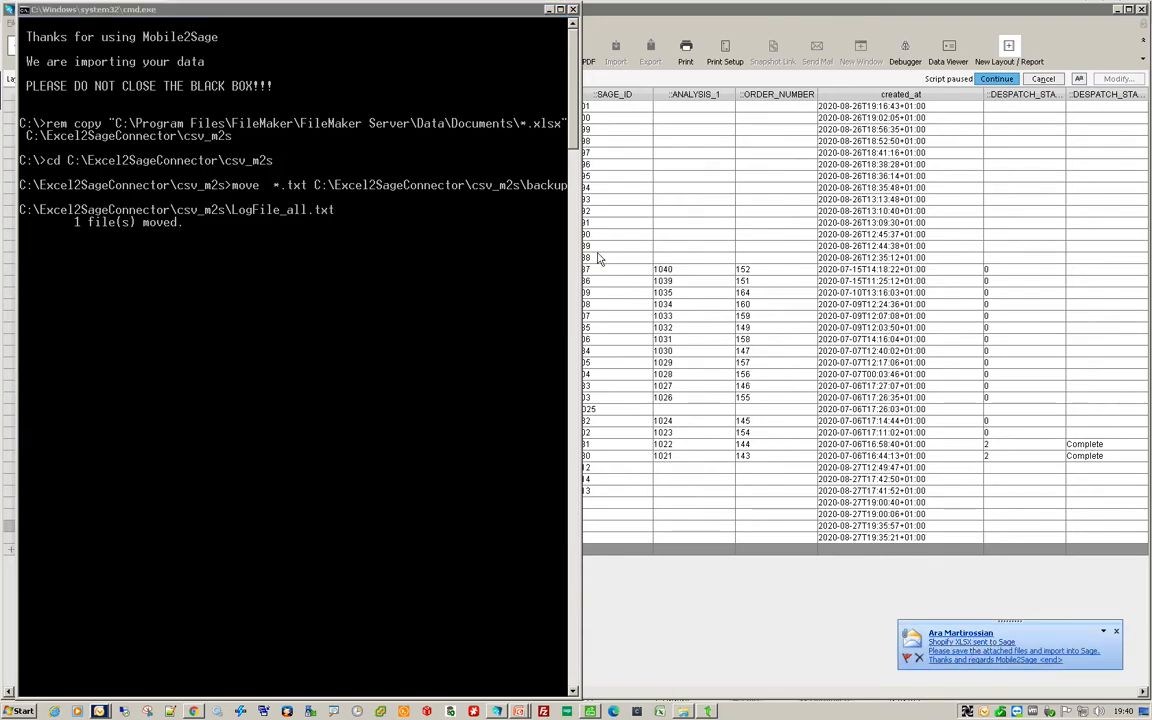
Step: Preview the emailed ProductInvoices and SalesOrders spreadsheets and dismiss the sent-to-Sage message
left_click(1000, 645)
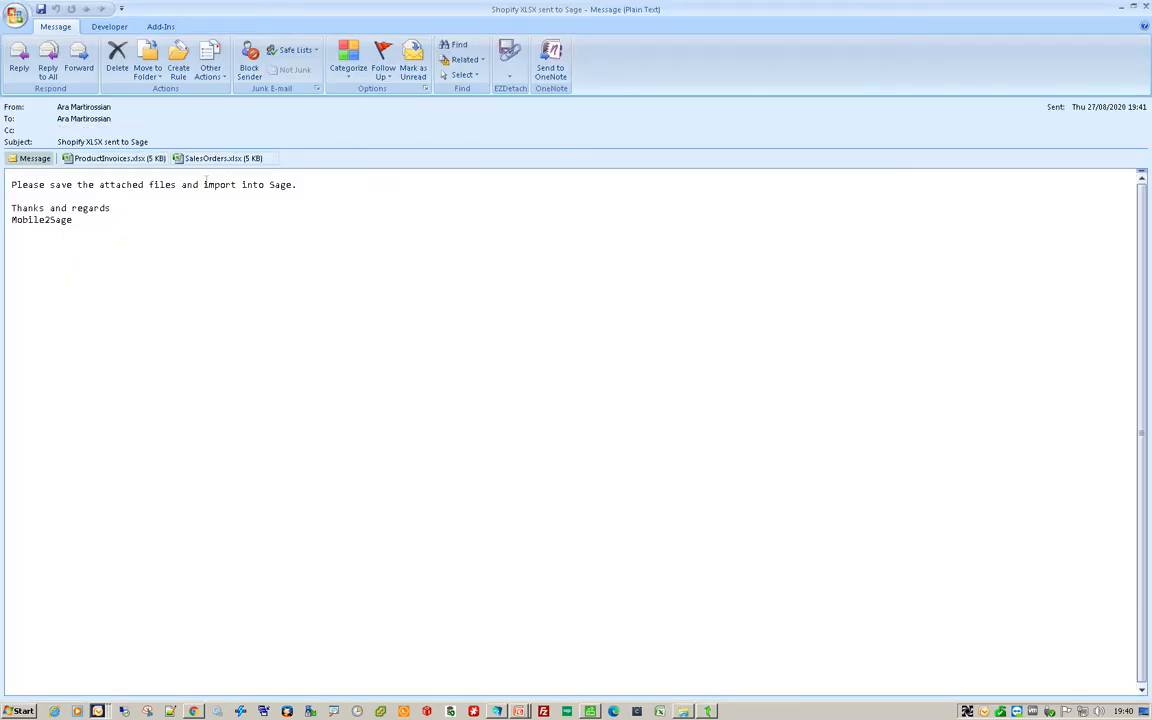
left_click(110, 159)
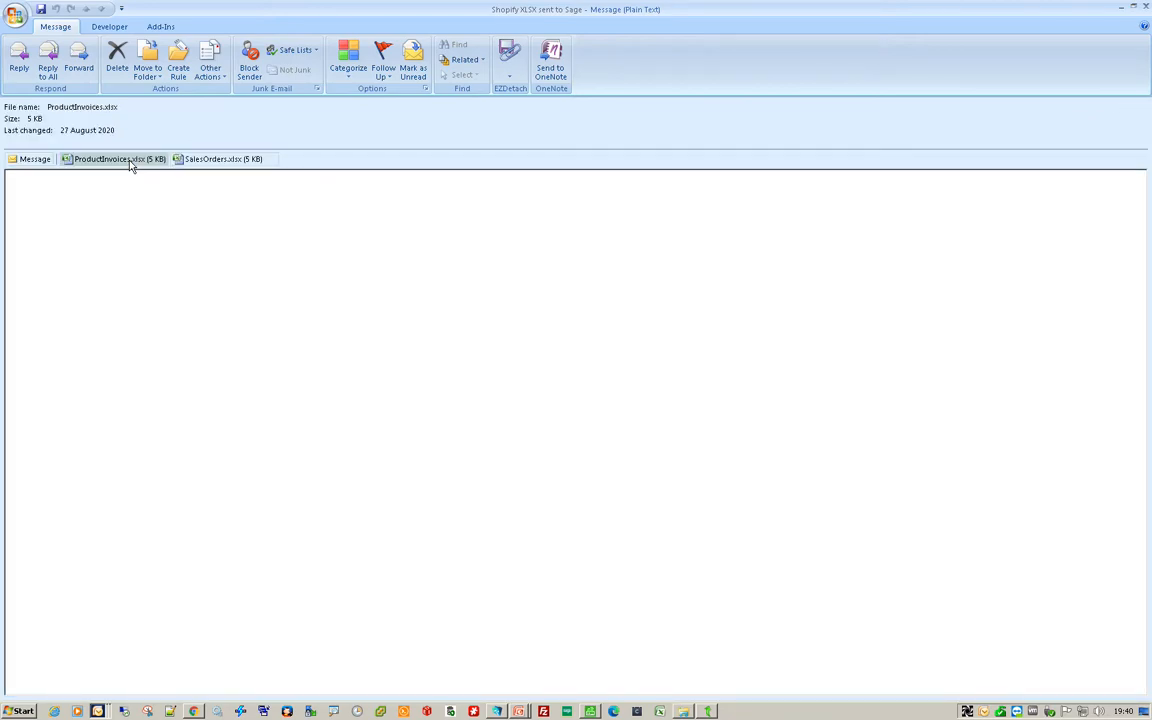
left_click(110, 159)
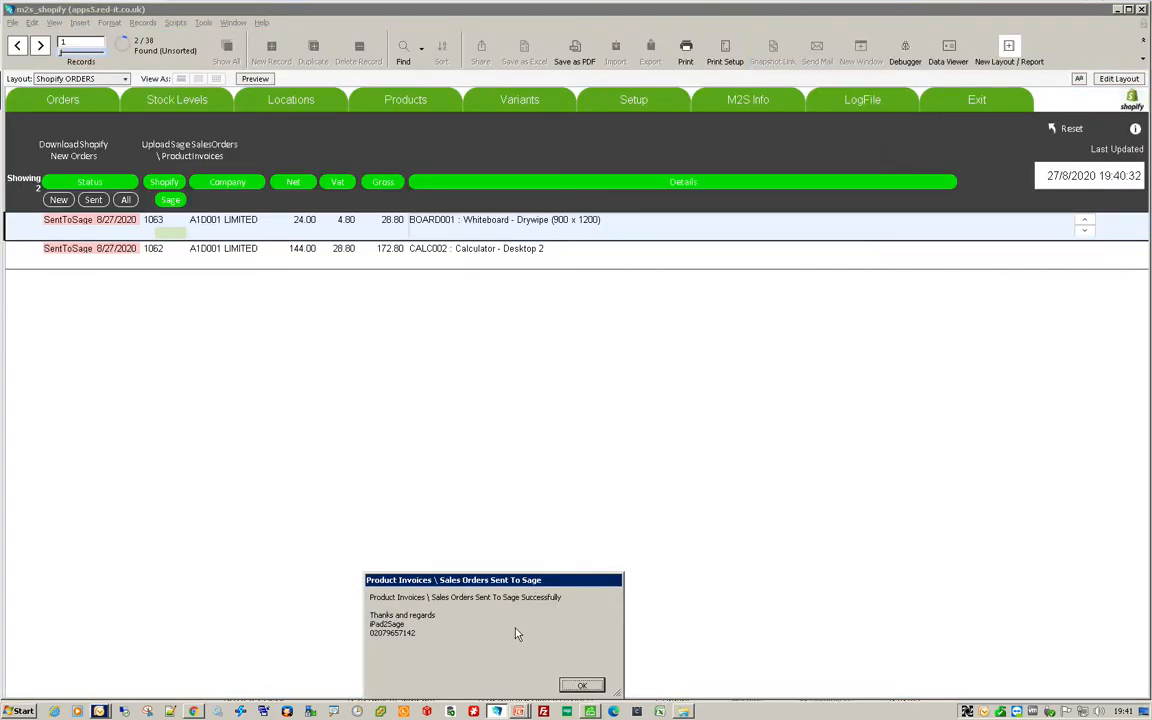
left_click(582, 685)
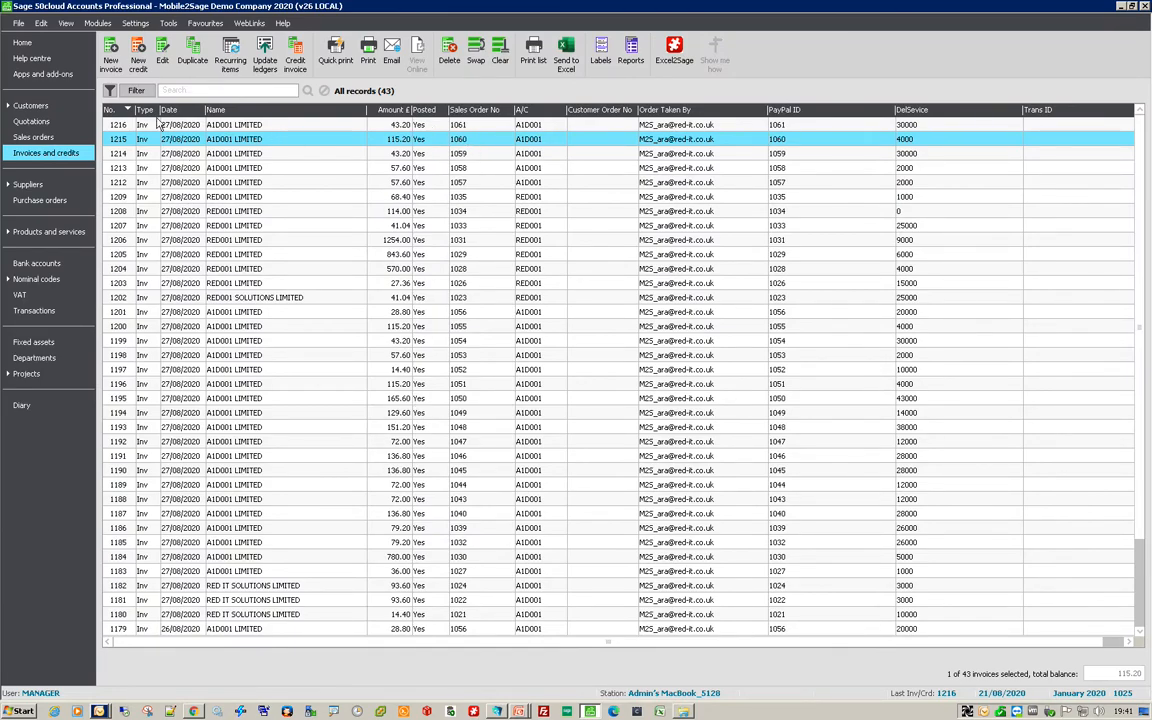
Step: Sort Sage invoices by number descending to show new invoices 1218 and 1217
left_click(110, 109)
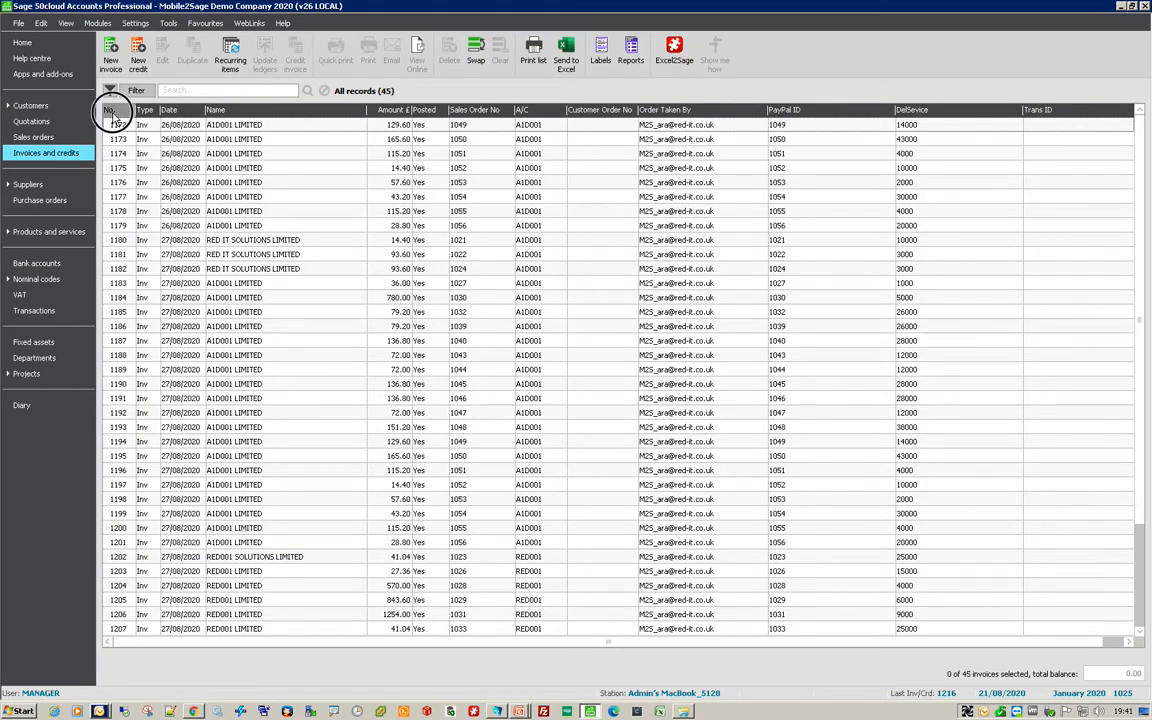
left_click(110, 110)
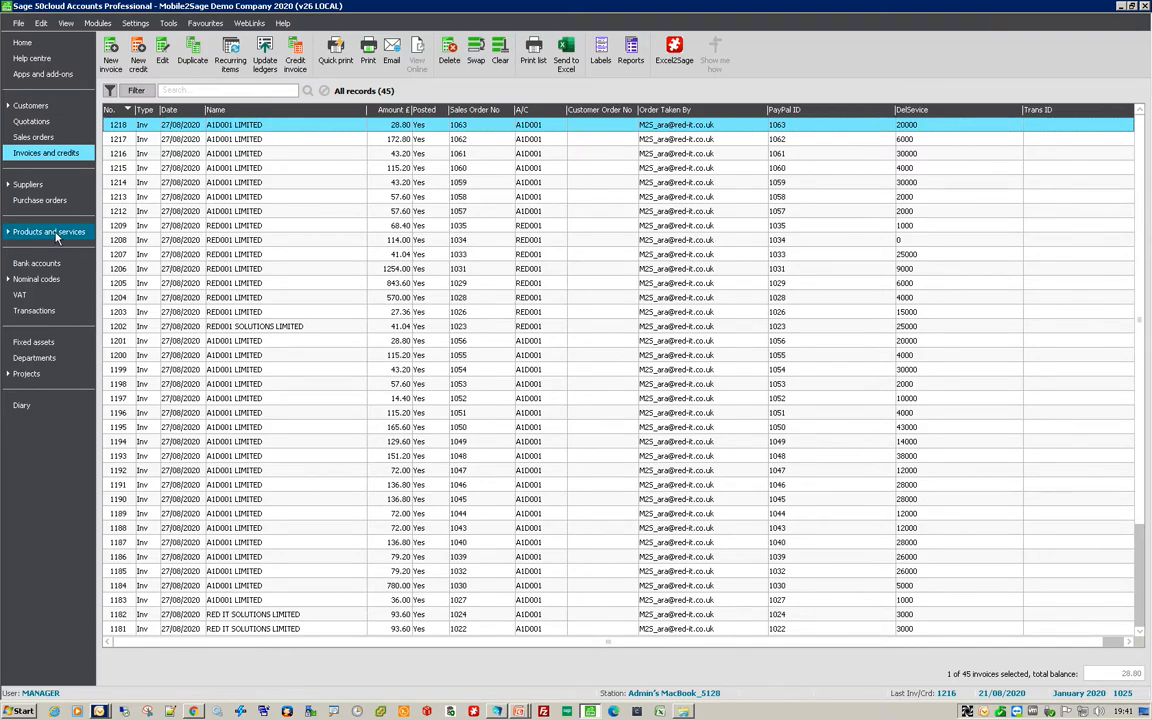
Step: List Sage products by stock and code, showing BOARD001 at 833 and CALC002 at 955
left_click(48, 231)
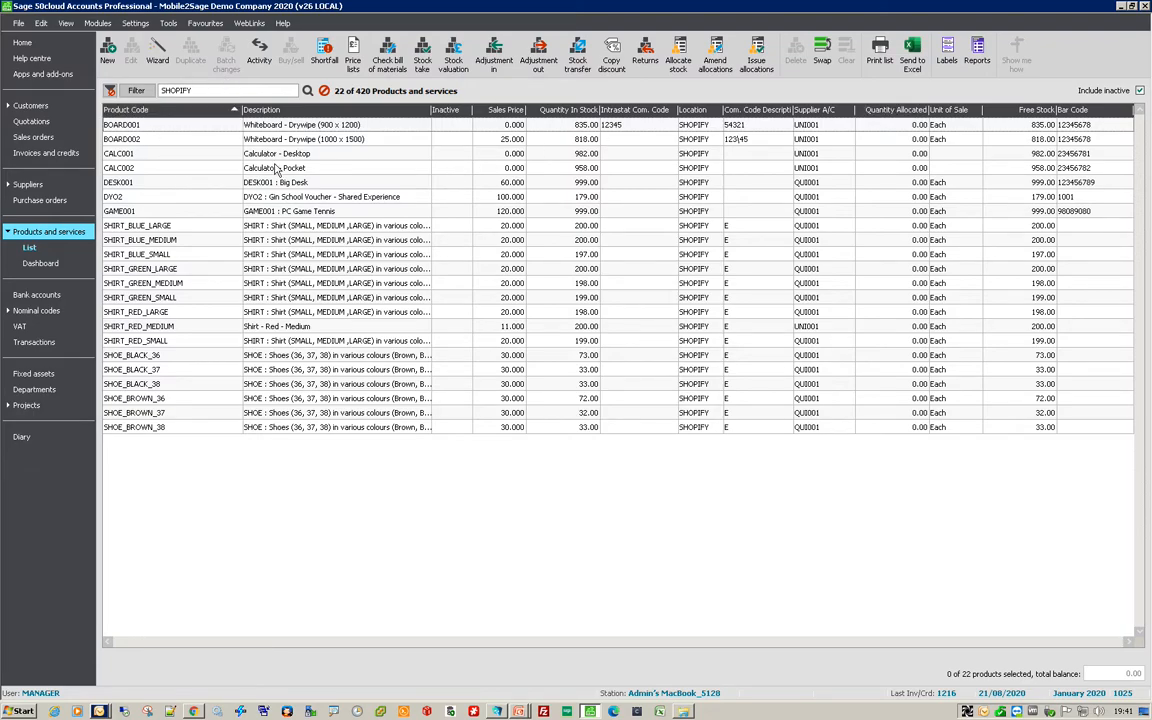
mouse_move(568, 145)
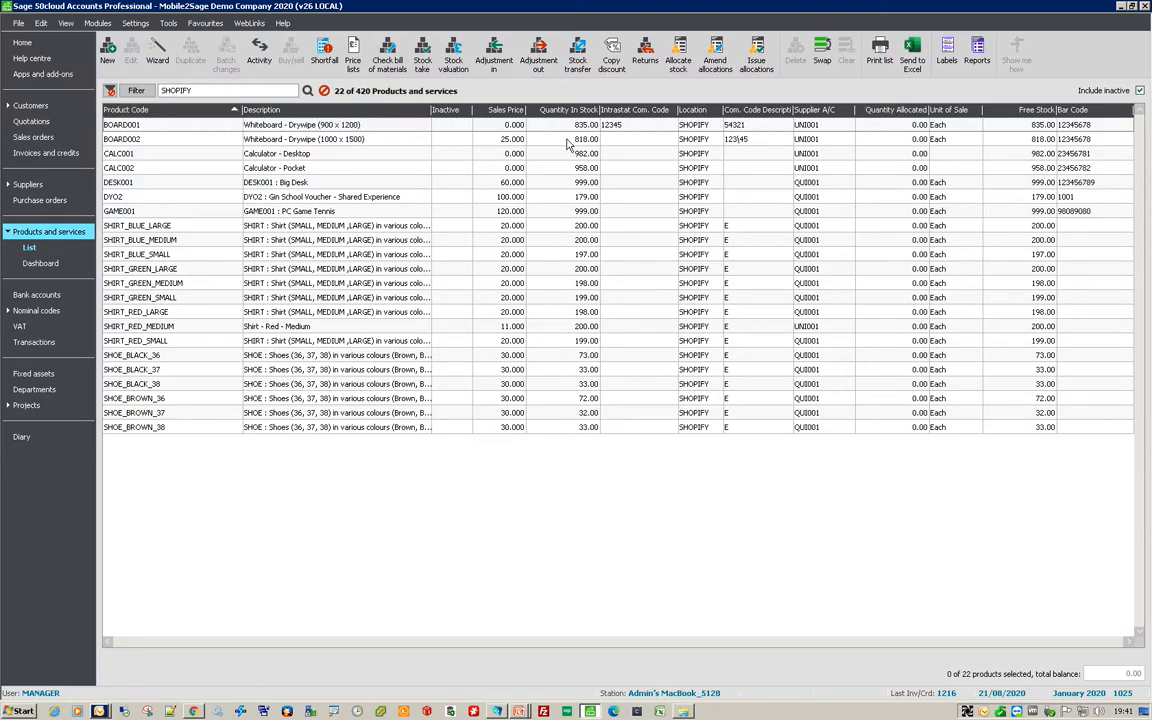
left_click(553, 110)
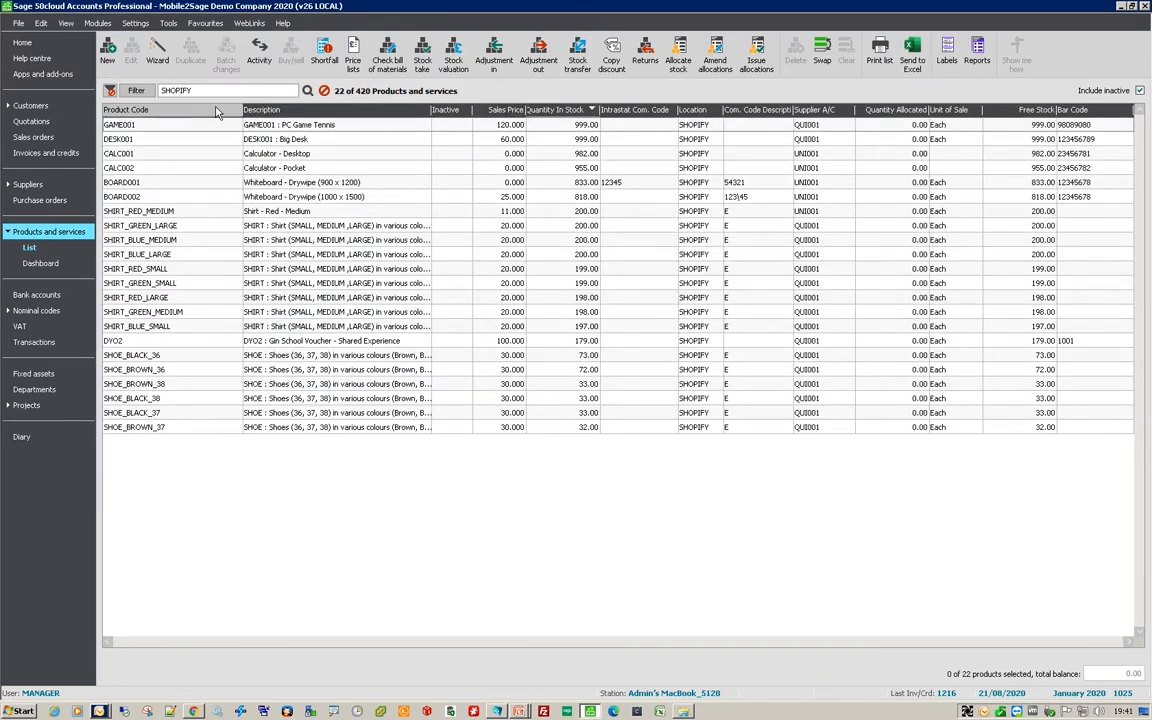
left_click(127, 109)
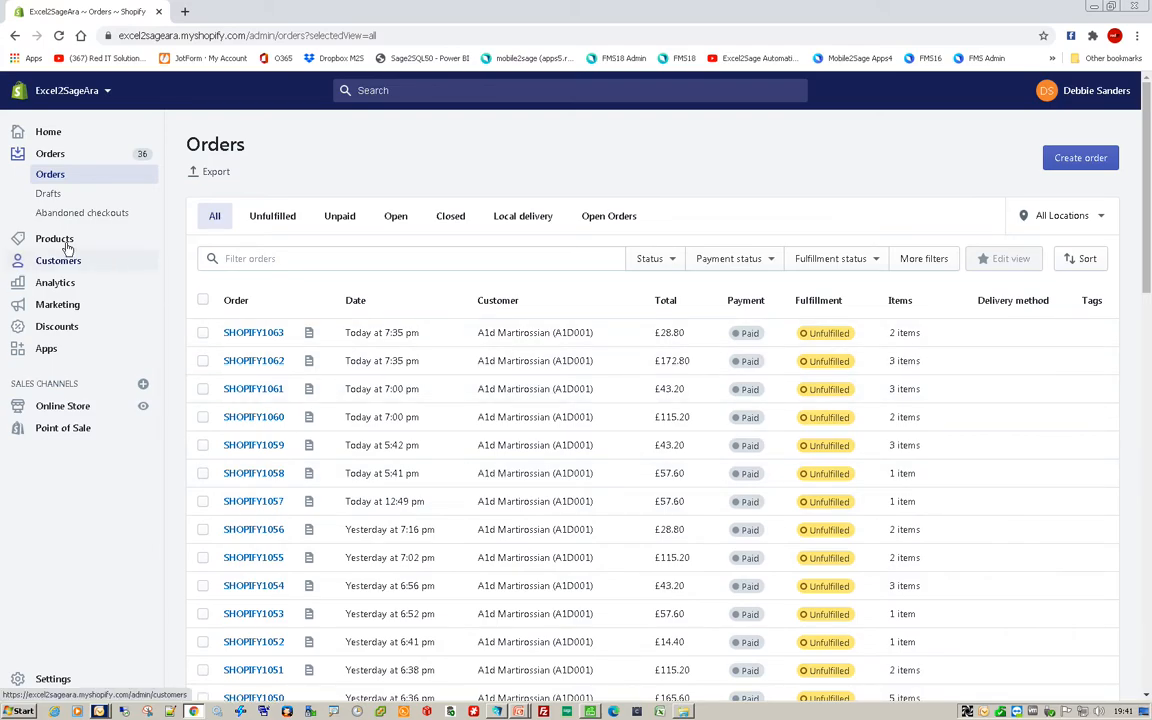
Step: Open the BOARD001 Whiteboard - Drywipe product, listed at 926 in stock, in Shopify
left_click(54, 238)
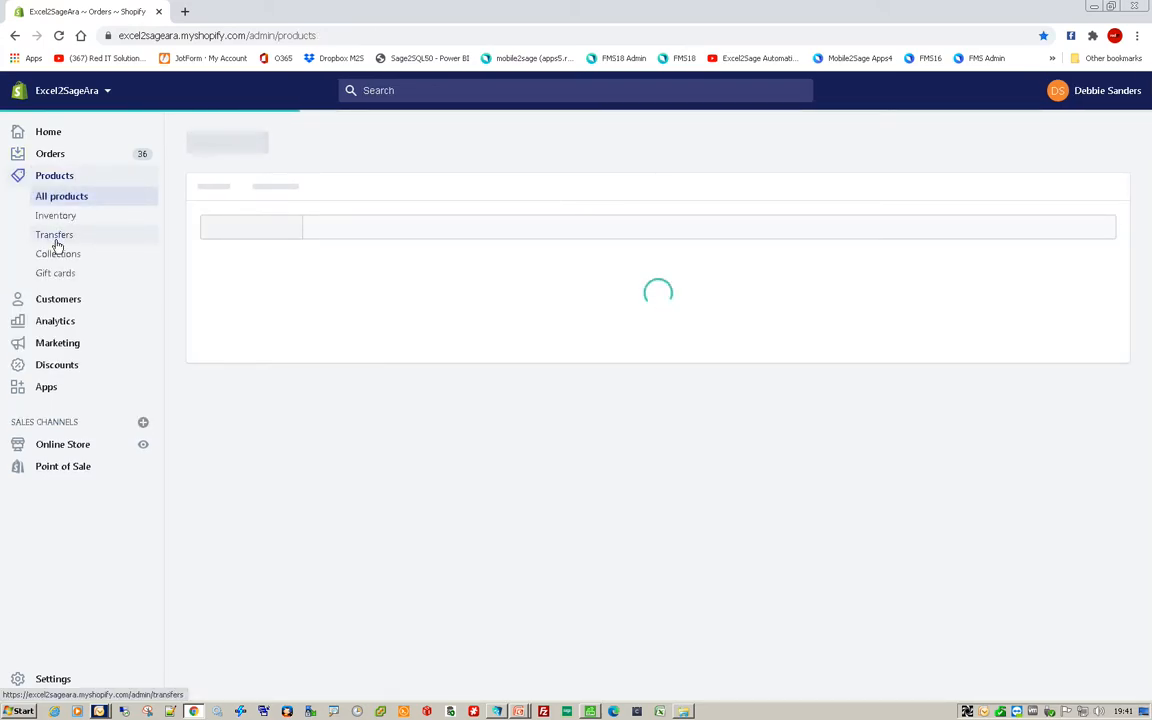
left_click(61, 196)
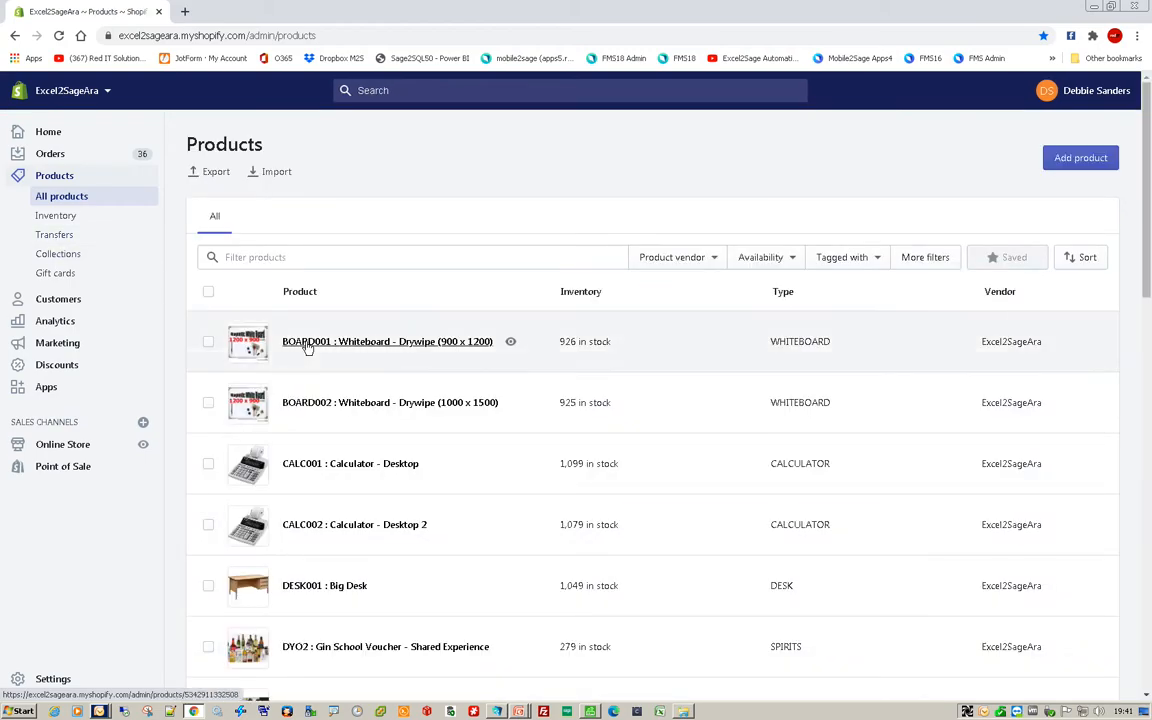
mouse_move(580, 350)
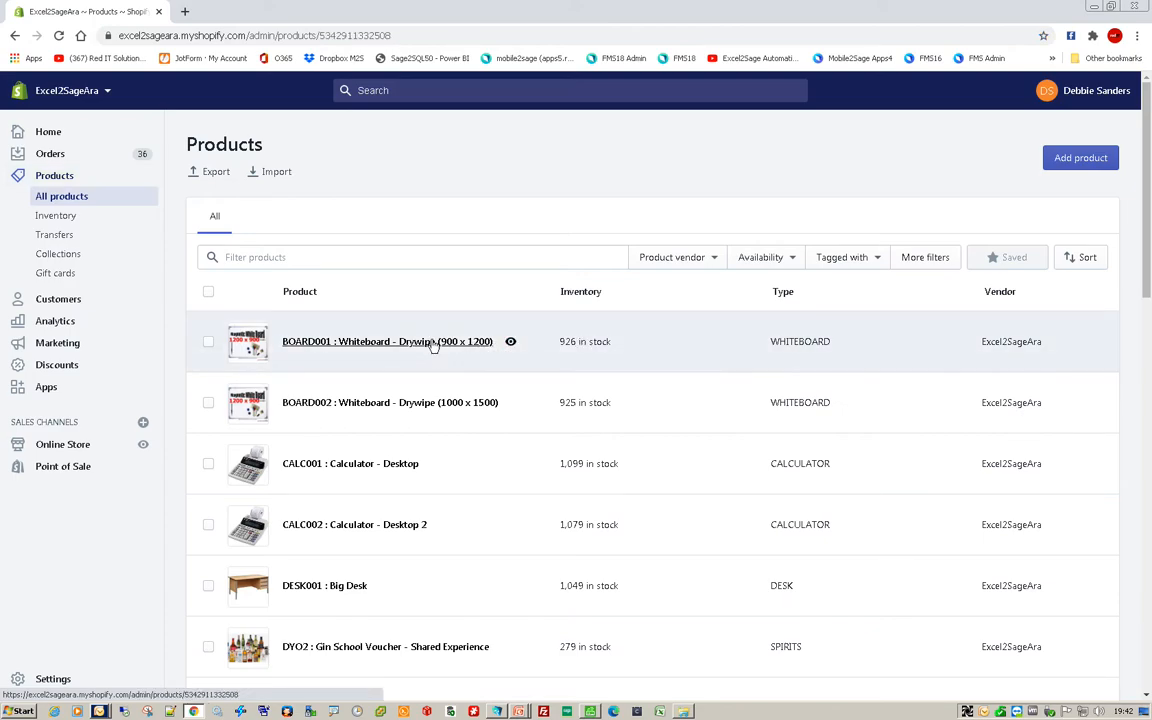
left_click(387, 341)
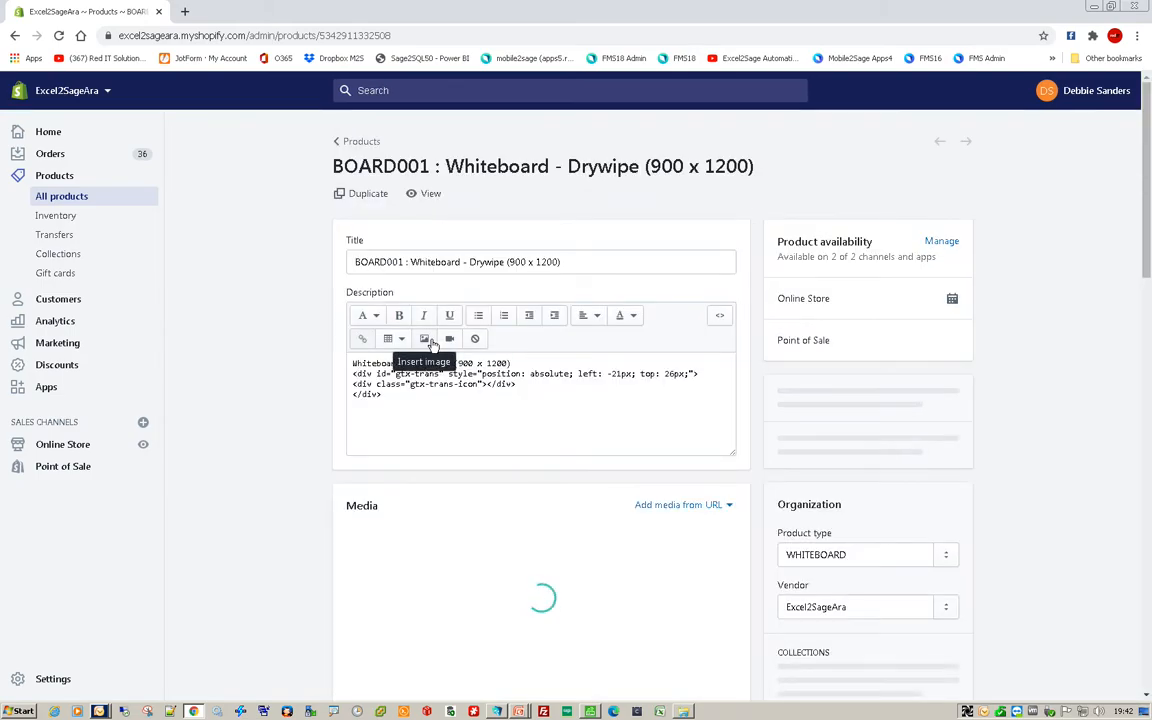
left_click(719, 315)
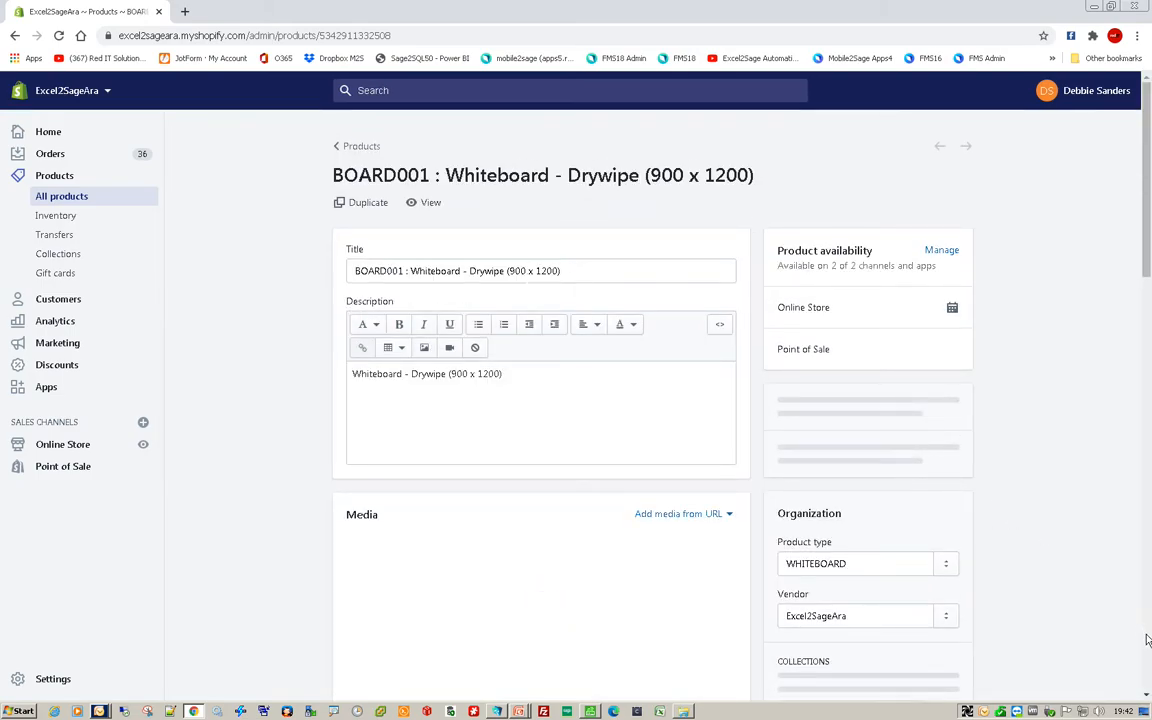
scroll("down", 3)
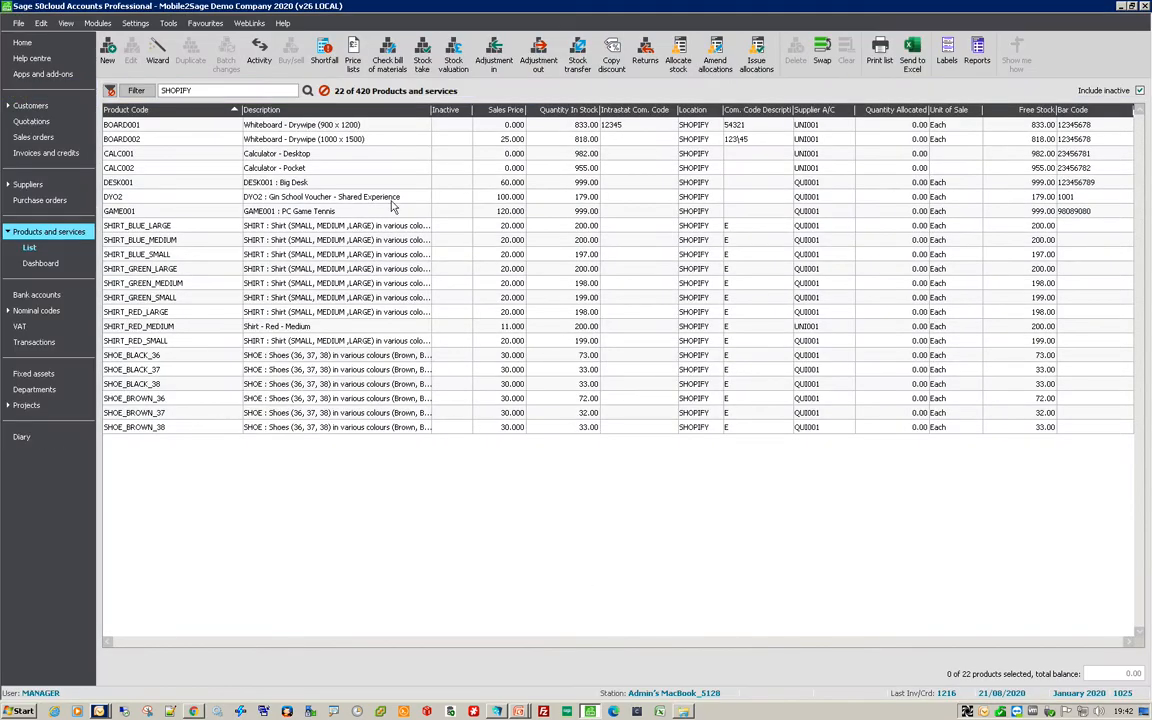
Step: Record a BOARD001 stock adjustment out of 5 units with reference WOFF
left_click(300, 124)
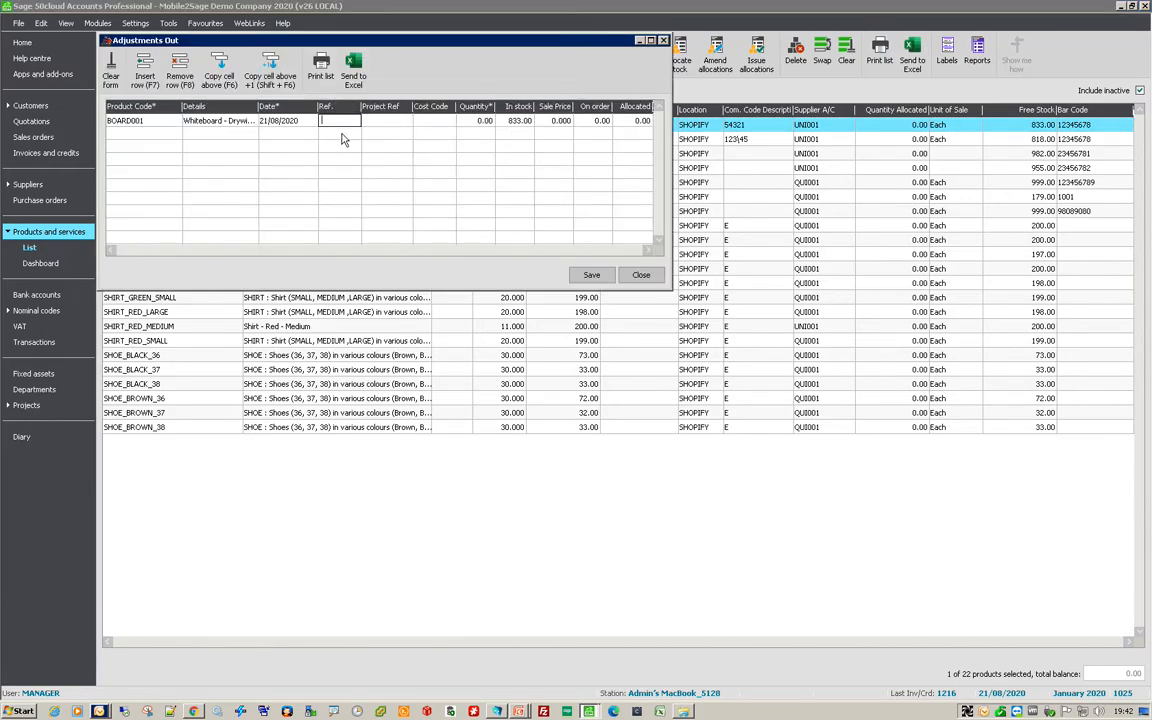
type("WOFF")
left_click(476, 120)
type("5")
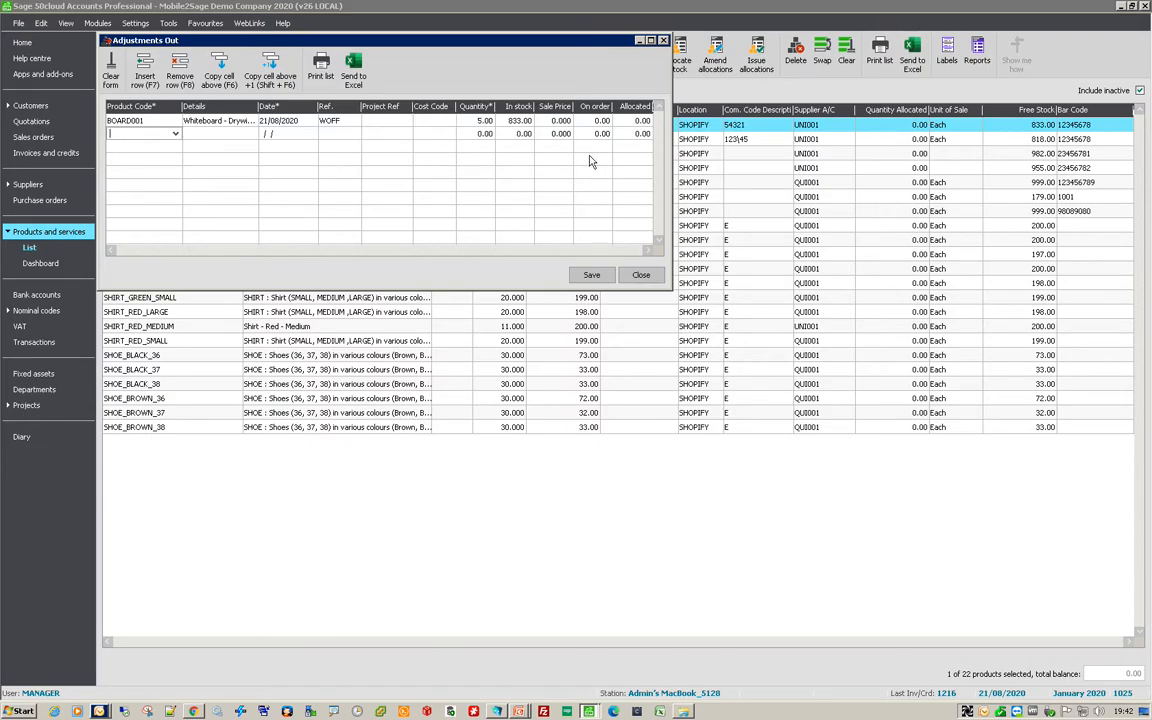
left_click(591, 275)
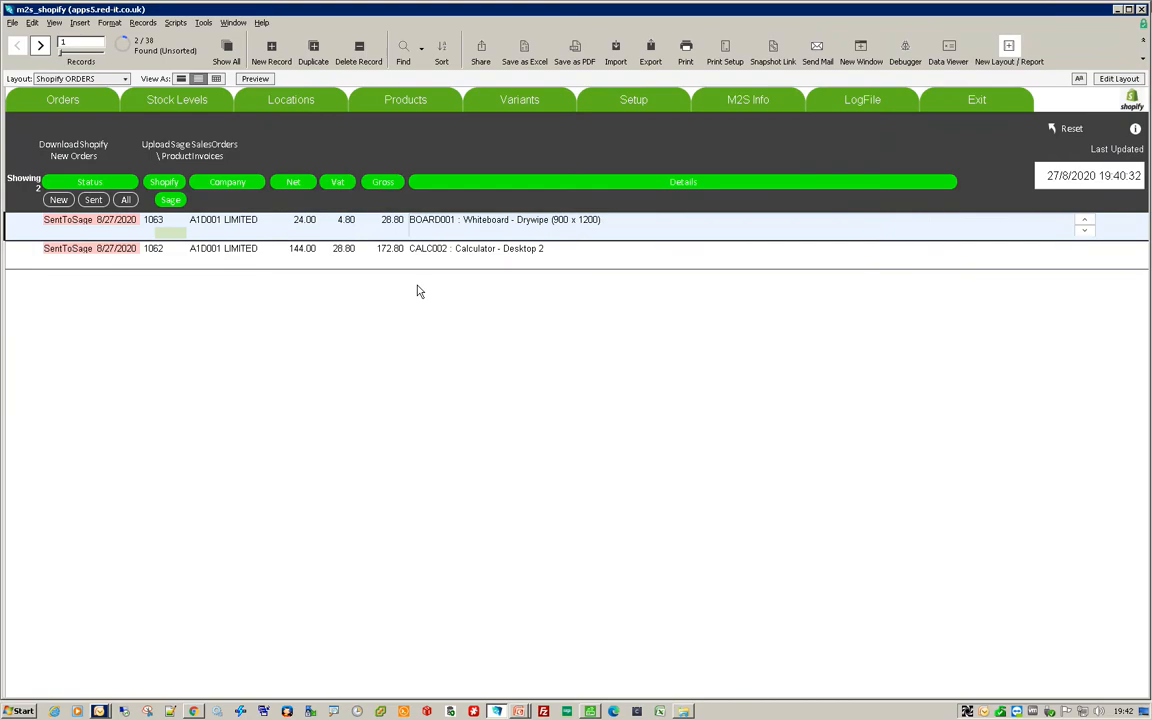
Step: Download Sage stock into Available Stock, showing BOARD001 at 828
left_click(177, 99)
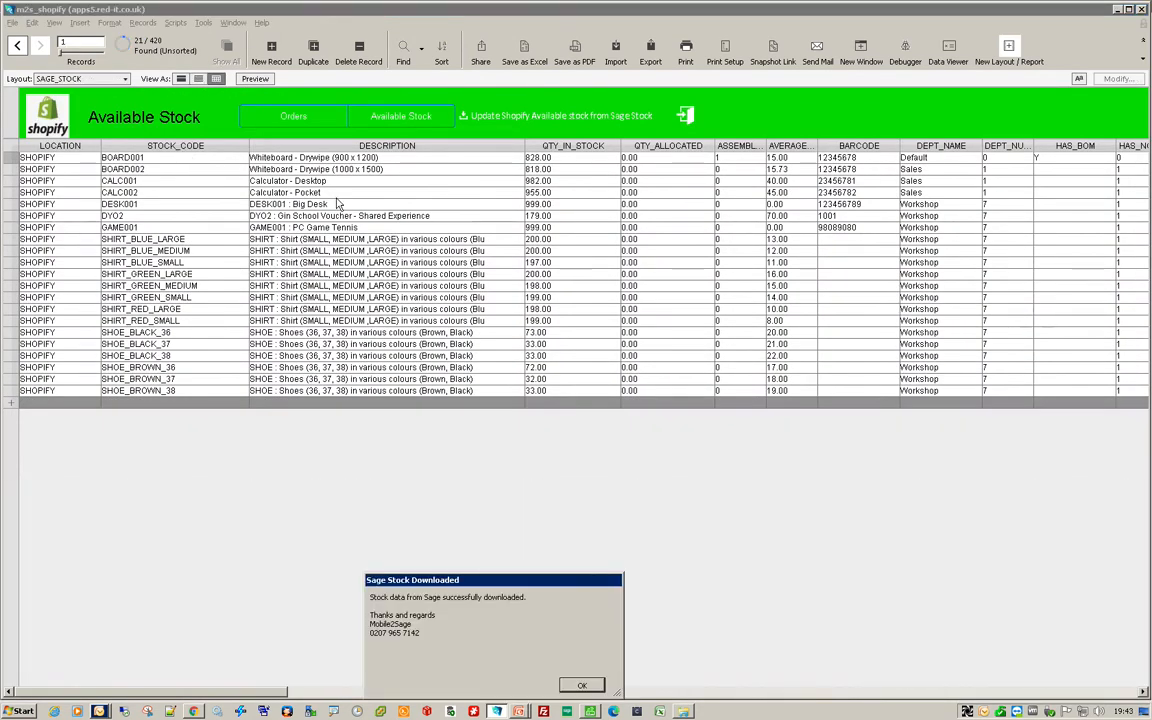
mouse_move(546, 160)
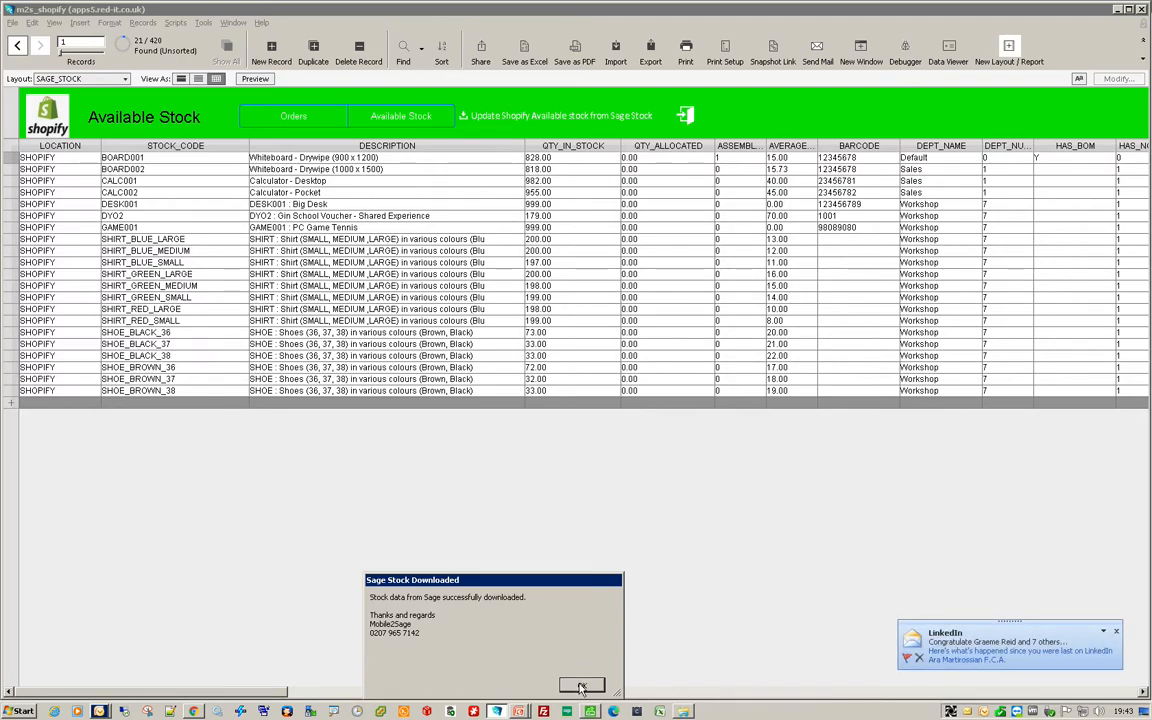
left_click(582, 685)
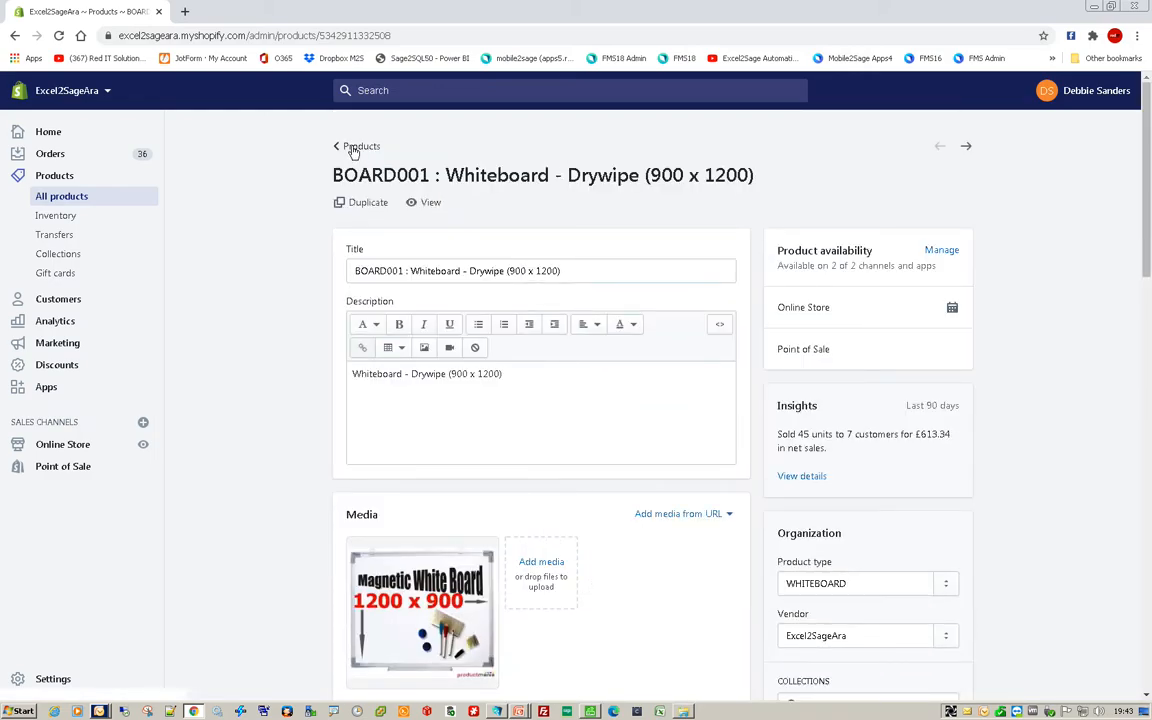
Step: Reopen BOARD001 in Shopify to check inventory: 828 at SHOPIFY, 921 total
left_click(361, 146)
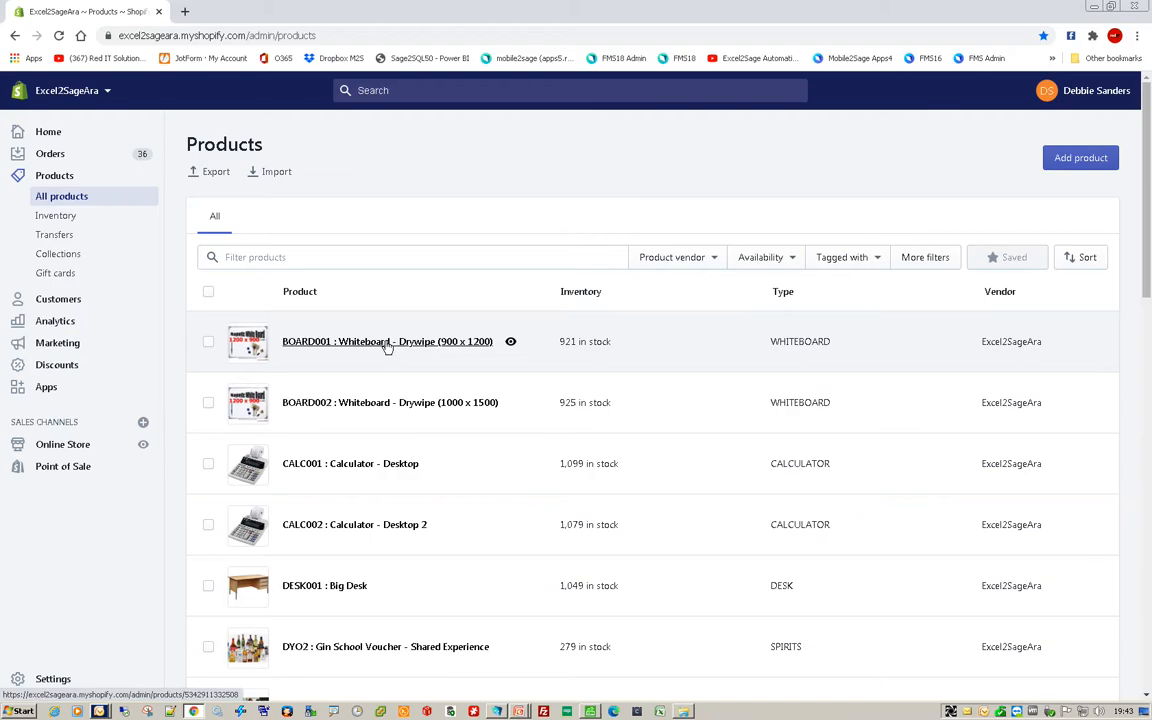
left_click(387, 341)
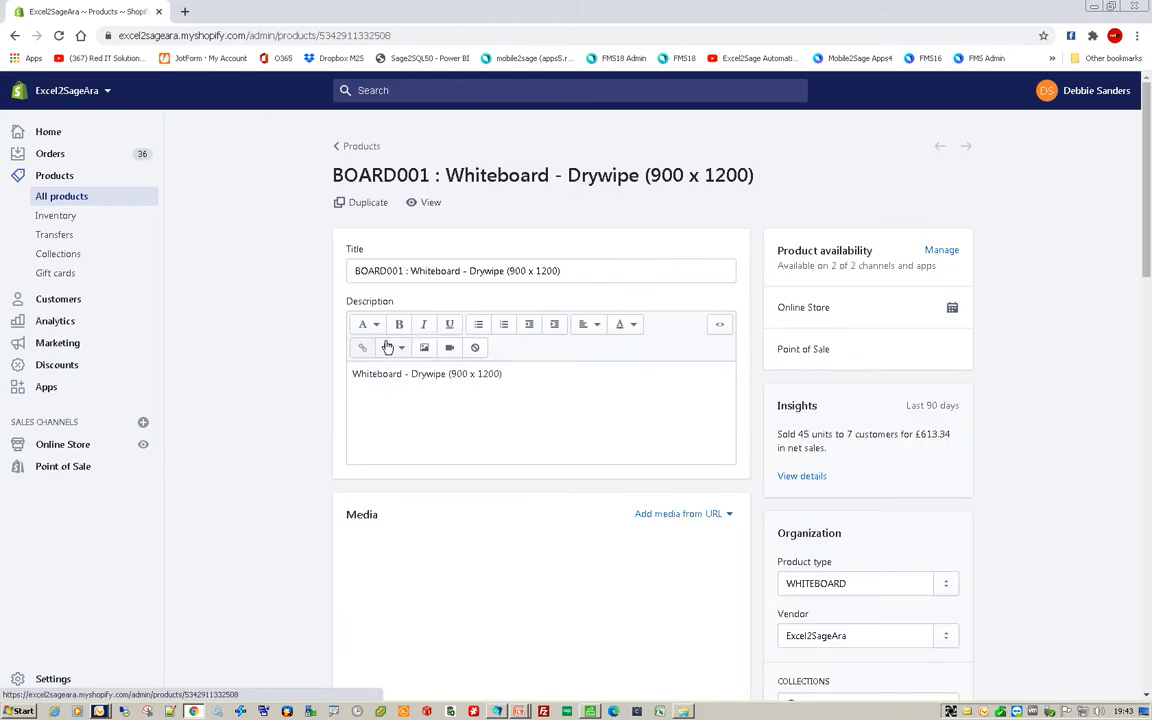
scroll("down", 3)
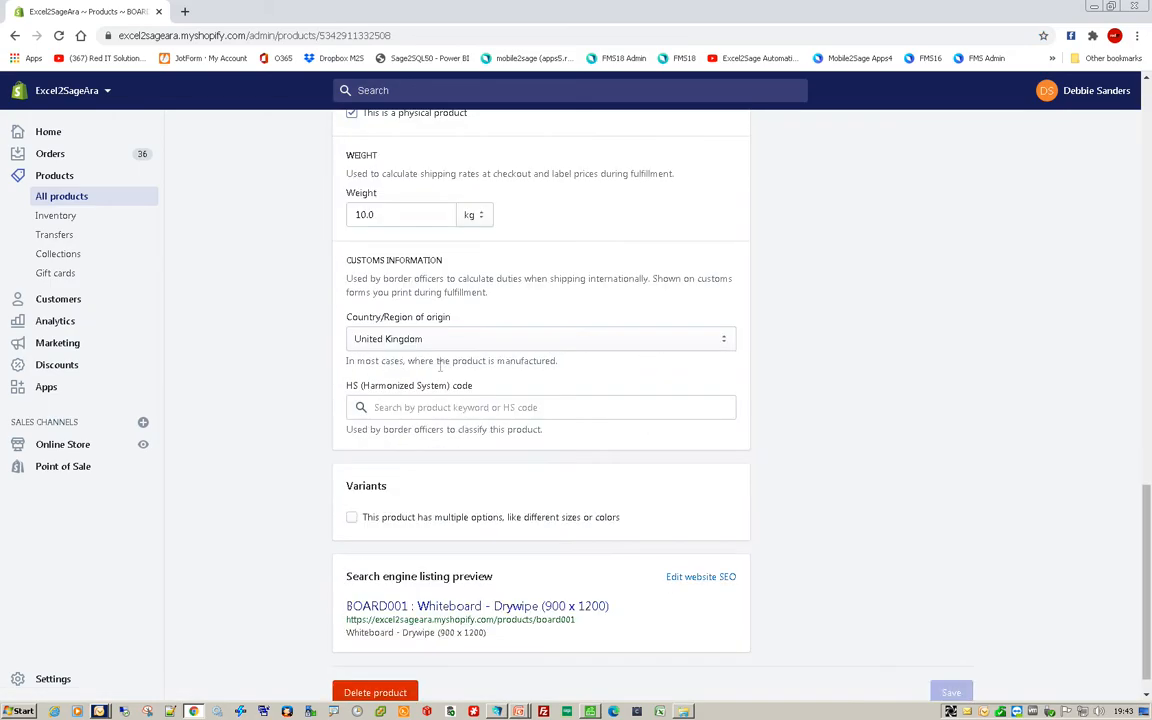
scroll("up", 3)
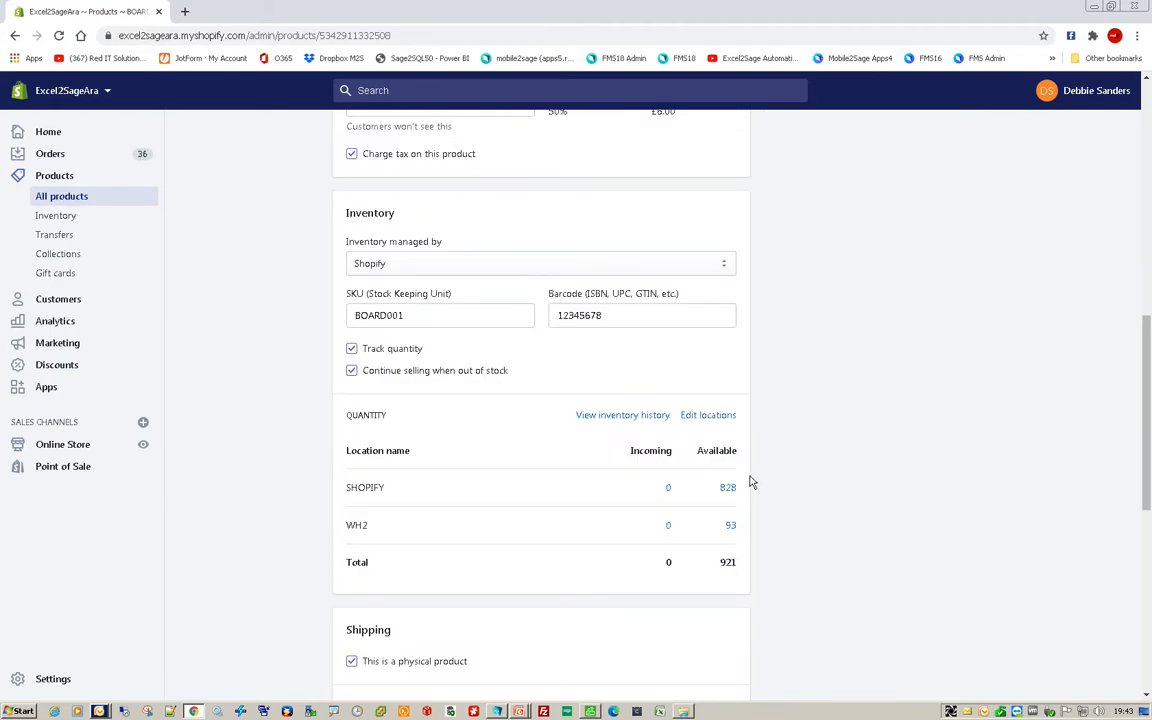
mouse_move(692, 493)
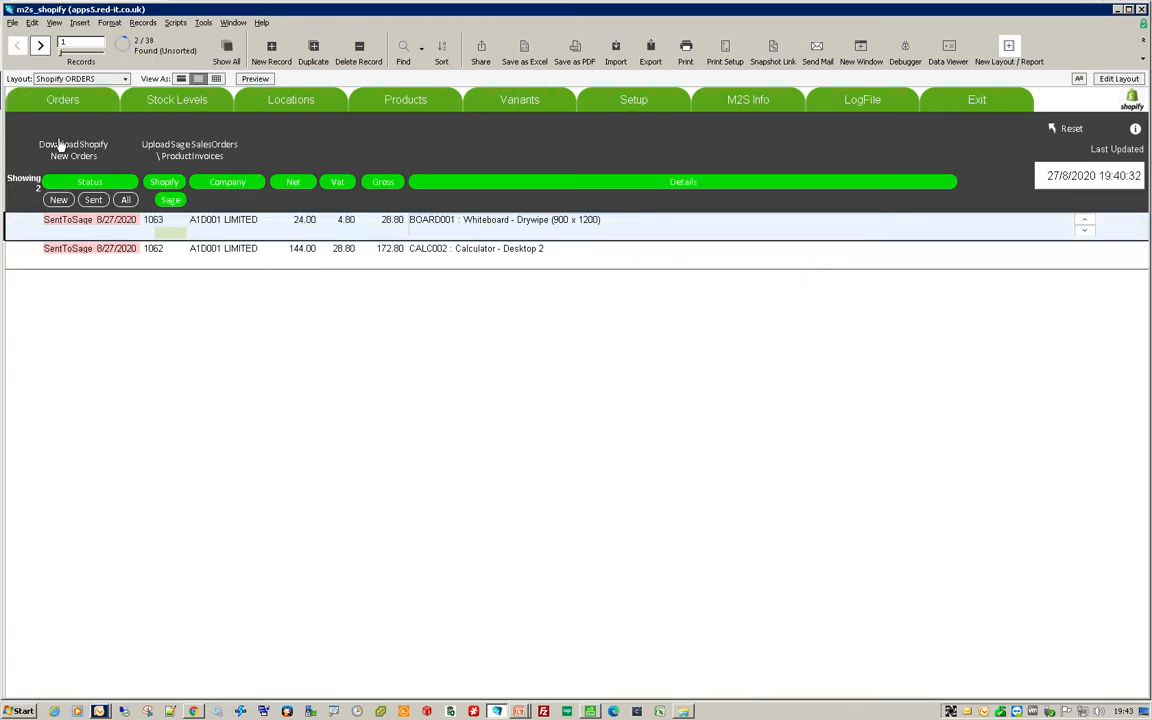
Step: View per-location Shopify stock levels, e.g. BOARD001 at 833 SHOPIFY and 93 WH2
left_click(177, 99)
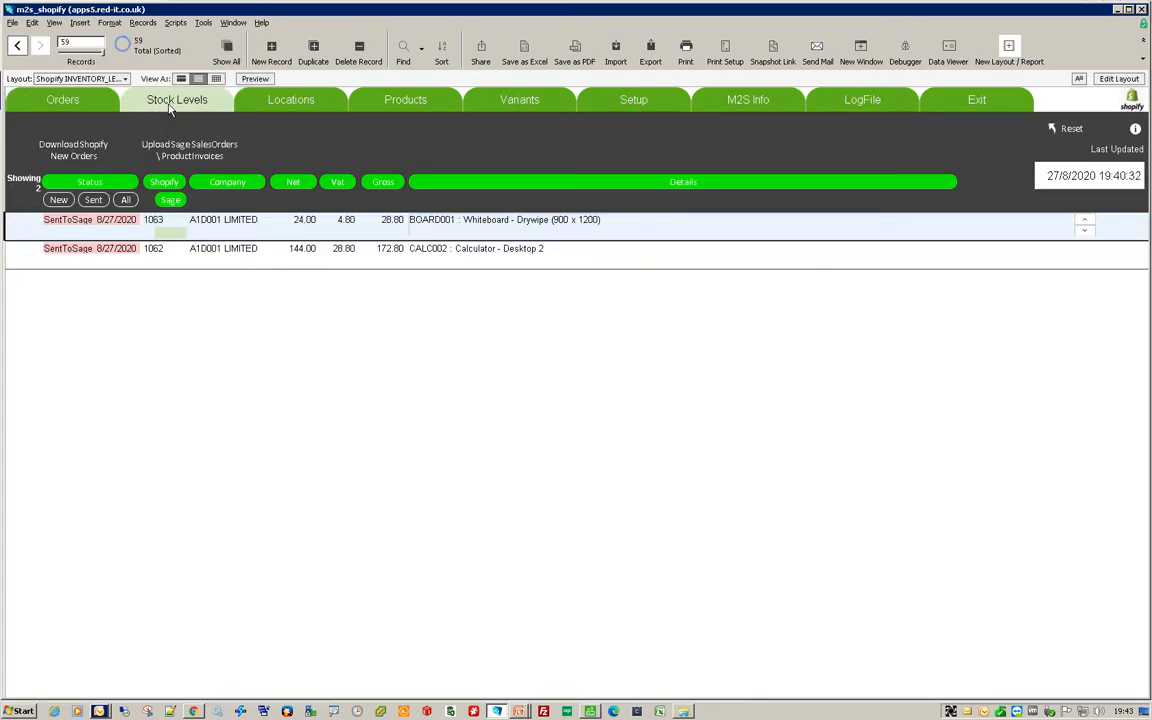
left_click(177, 99)
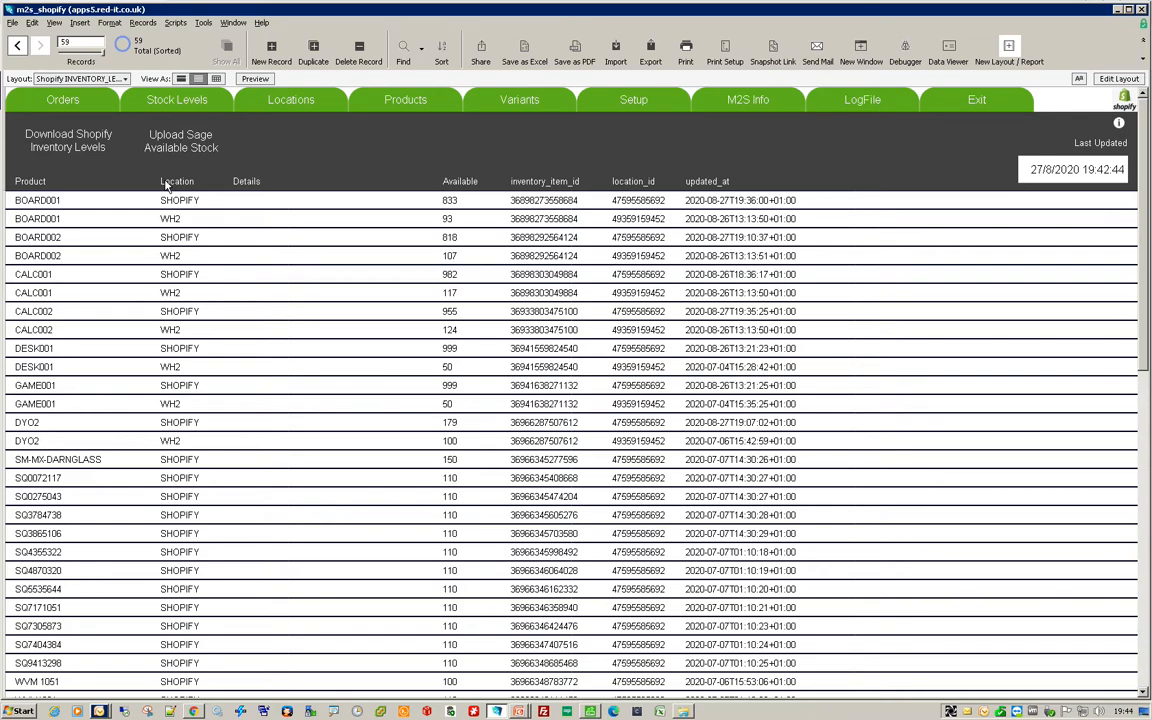
mouse_move(291, 99)
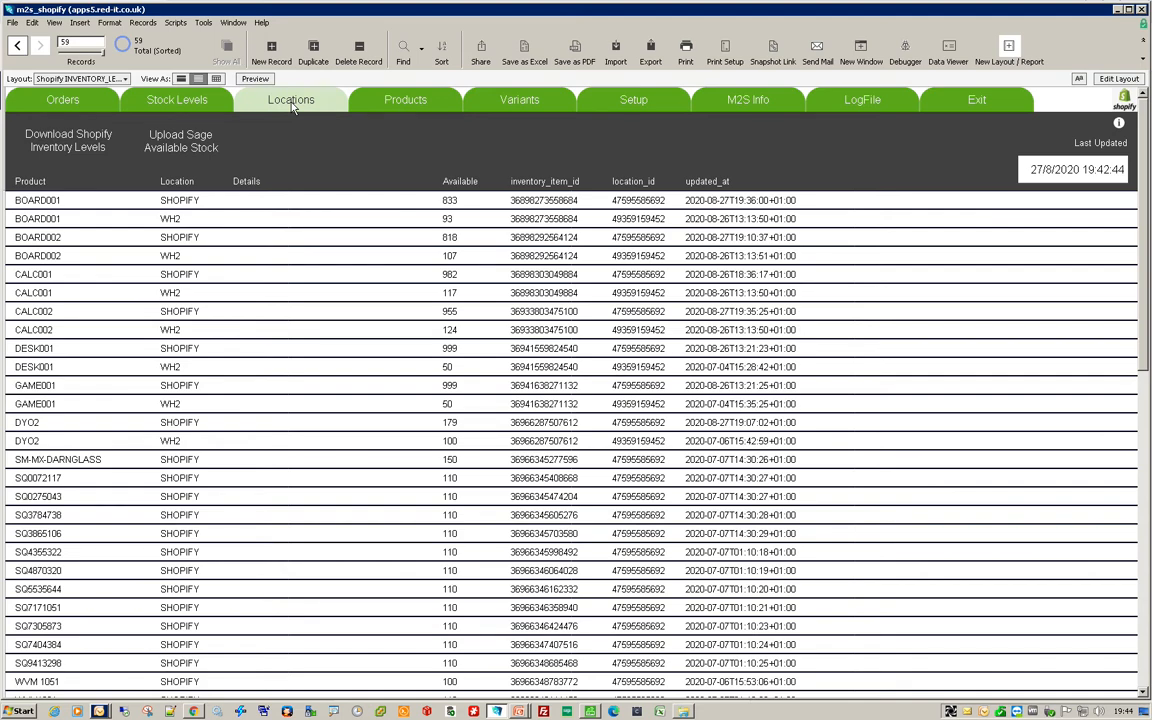
Step: Browse the Locations and Products lists, then the 37 Shopify variants with SKUs and prices
left_click(288, 99)
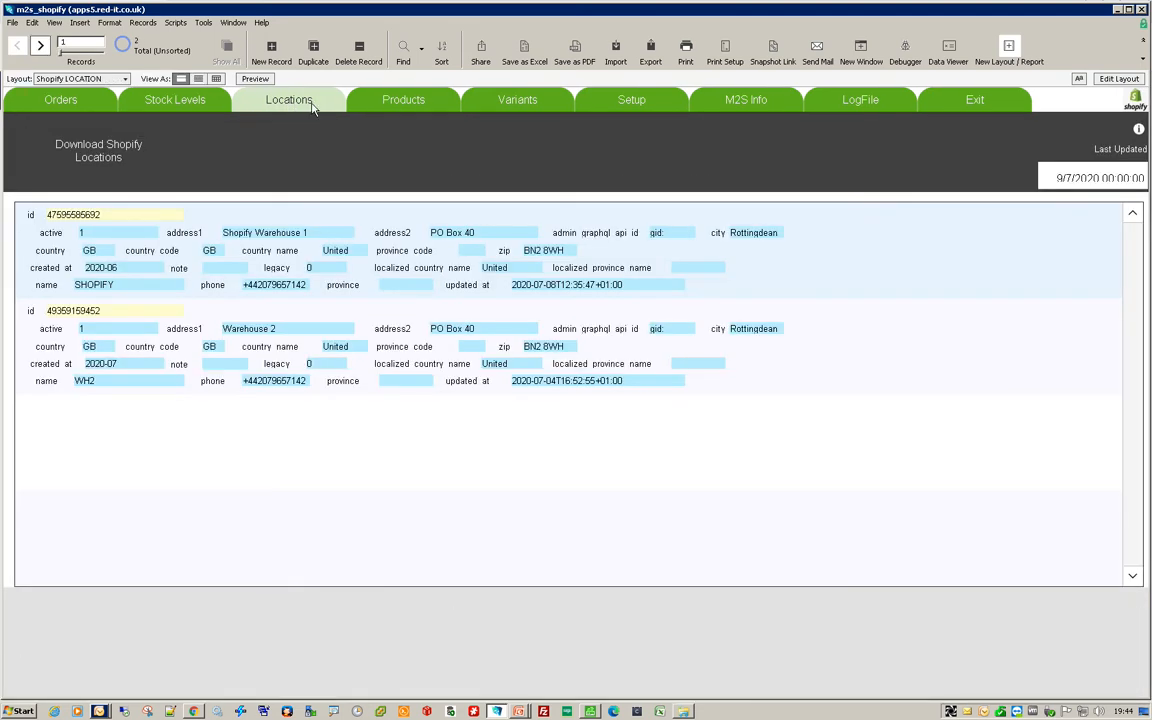
left_click(517, 99)
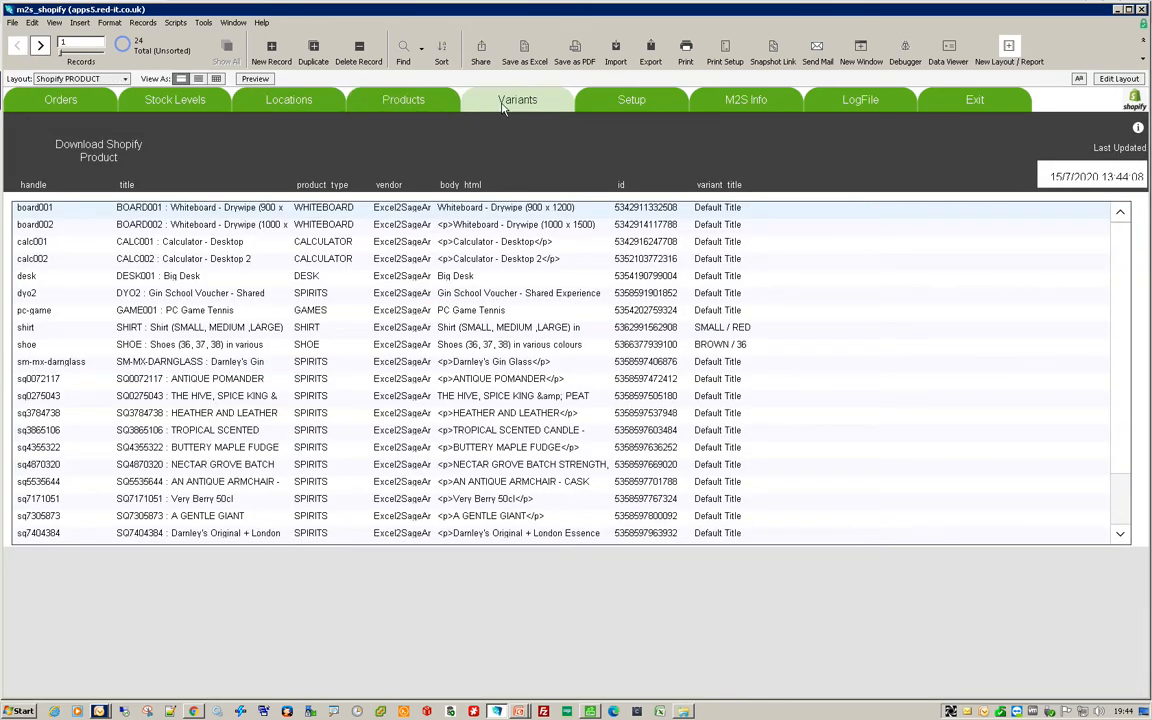
left_click(517, 99)
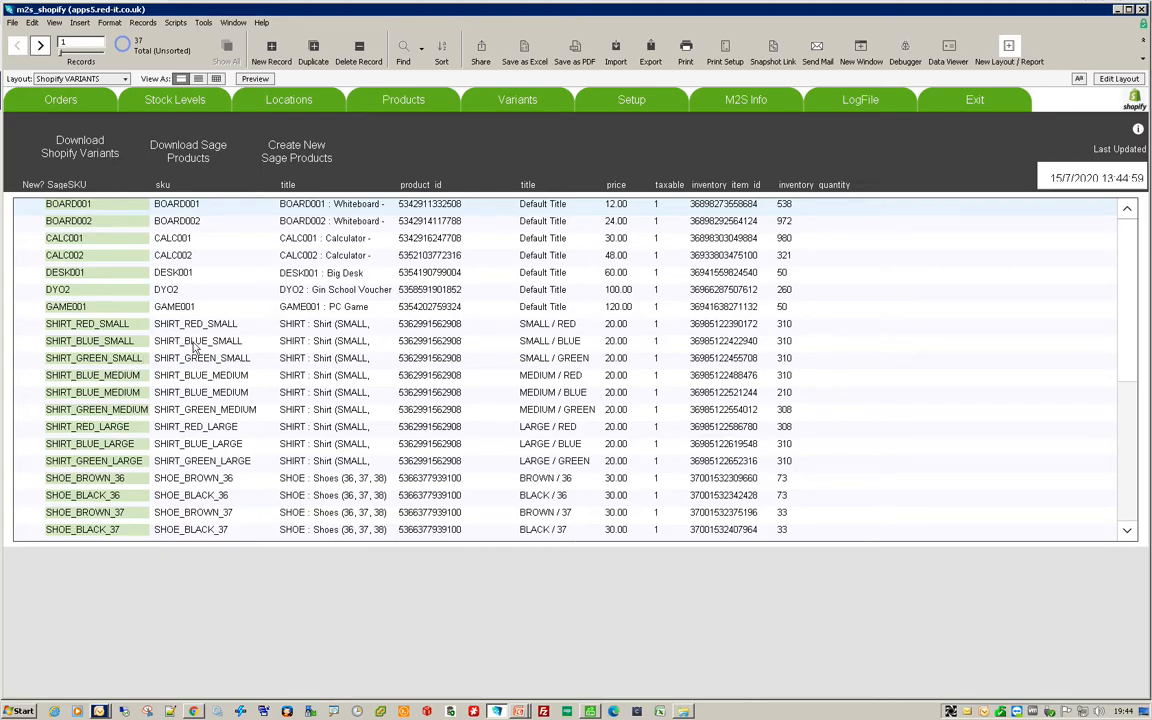
mouse_move(167, 398)
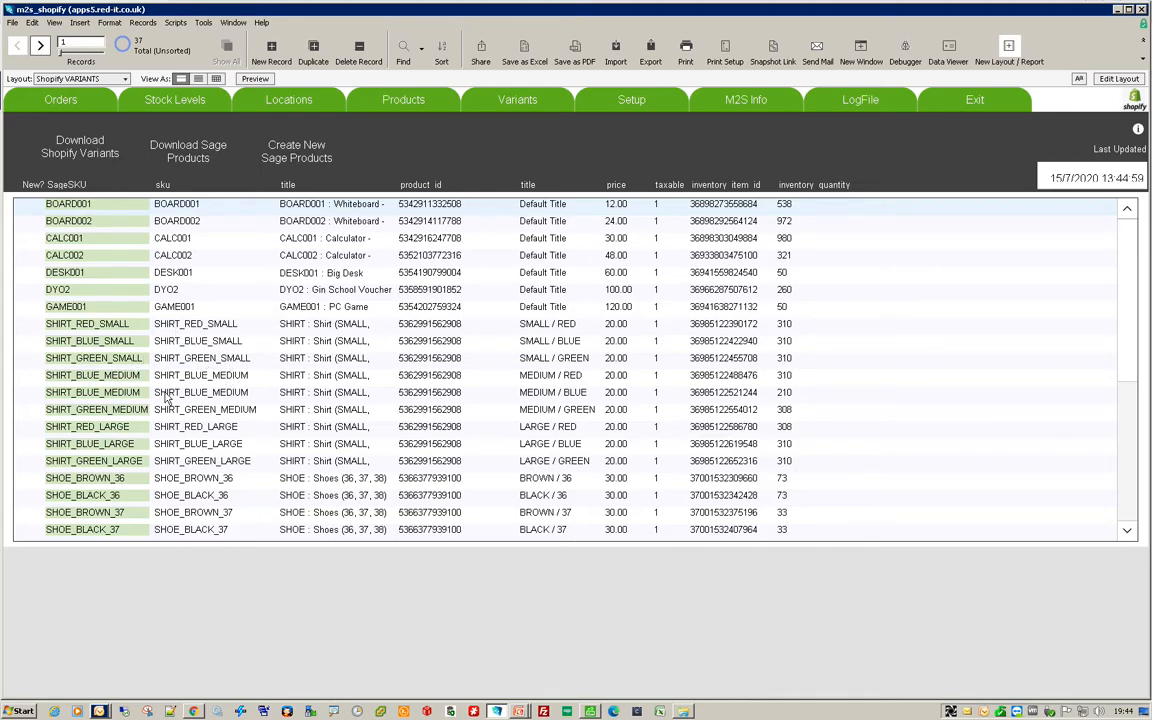